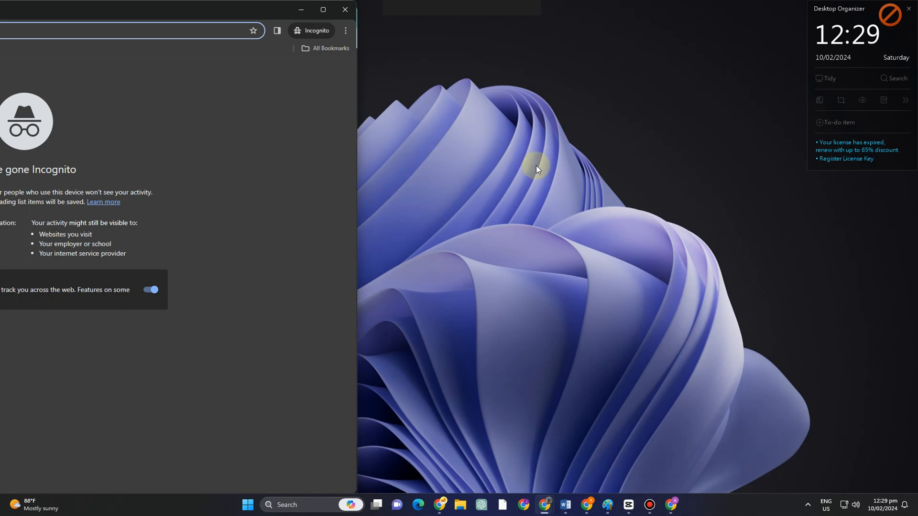
{"action": "mouse_move", "coordinate": [530, 167]}
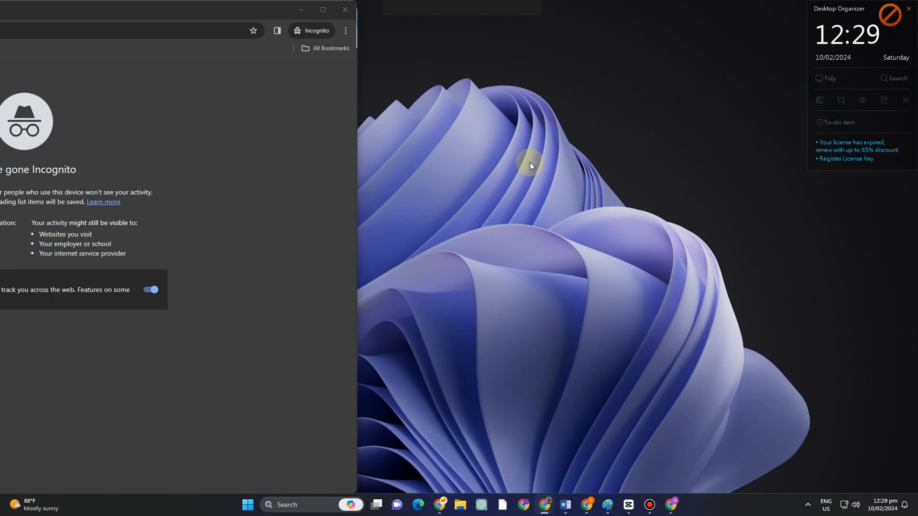
{"action": "mouse_move", "coordinate": [577, 162]}
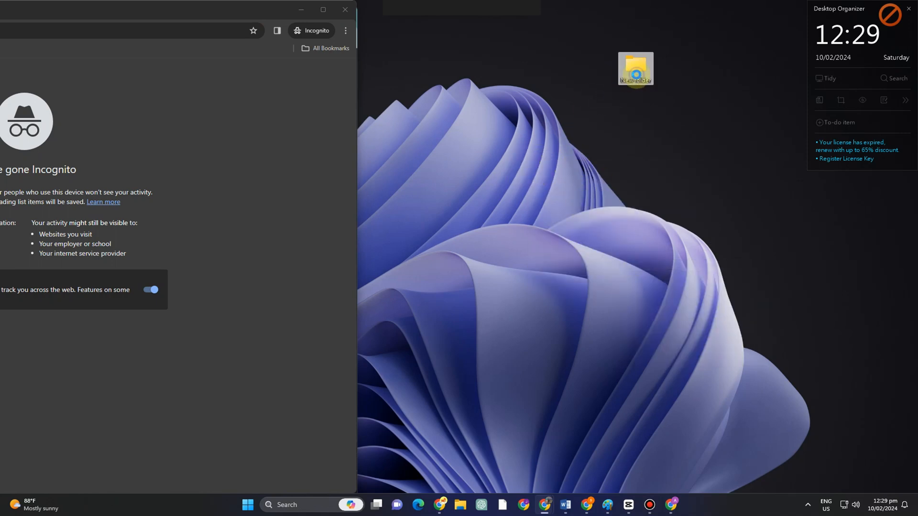
- Create a new desktop folder and give it a short name
{"action": "right_click", "coordinate": [635, 68]}
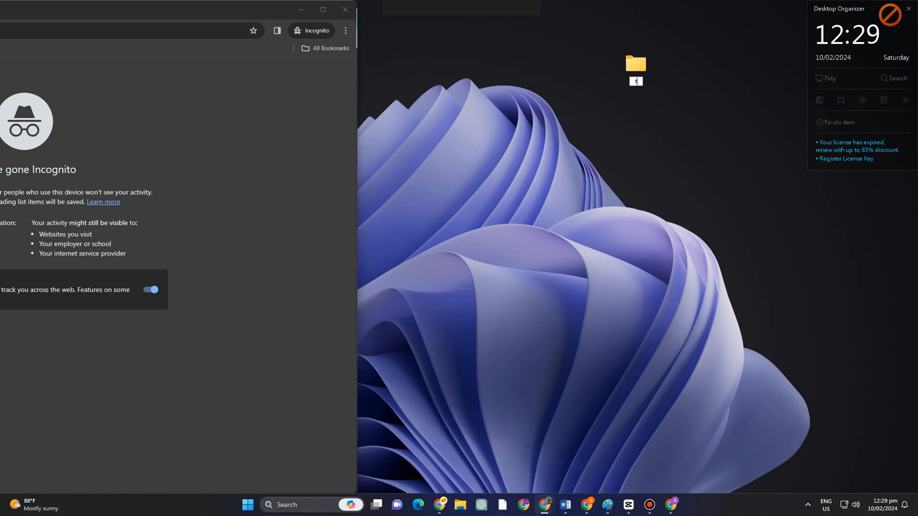
{"action": "left_click", "coordinate": [635, 64]}
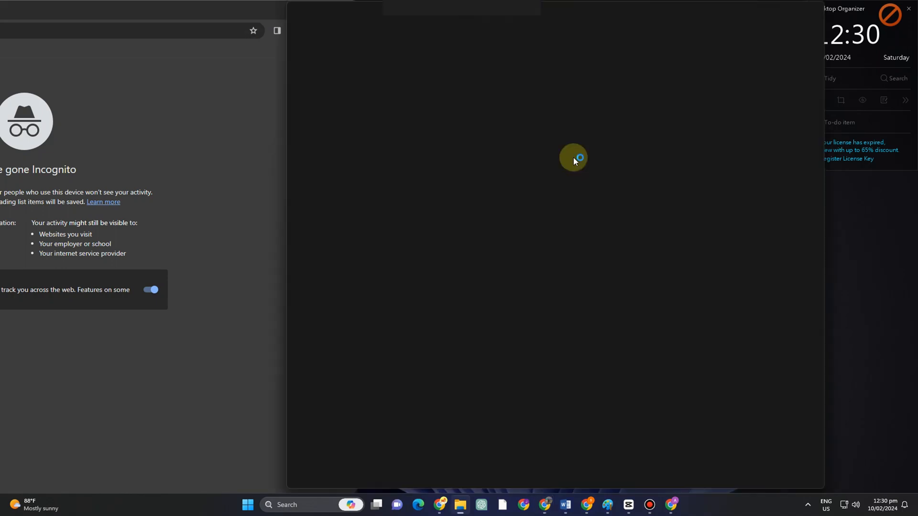
{"action": "mouse_move", "coordinate": [516, 235]}
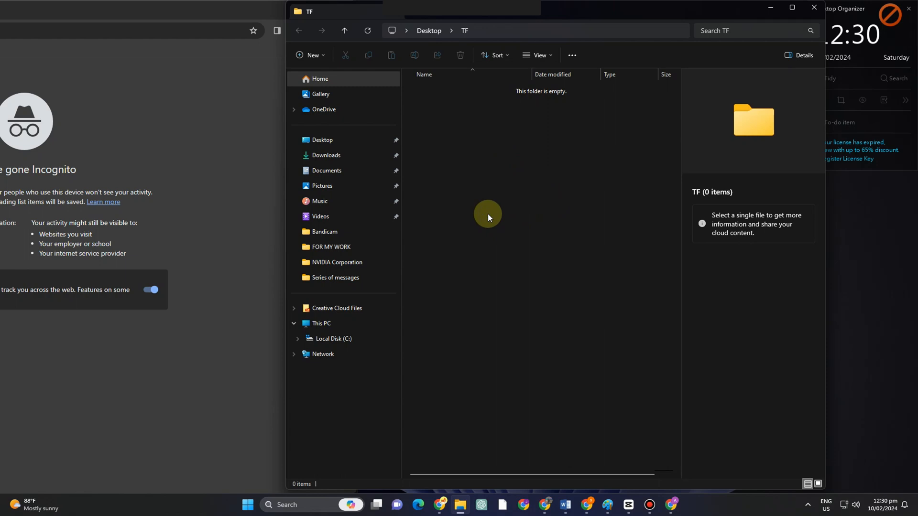
{"action": "mouse_move", "coordinate": [500, 233]}
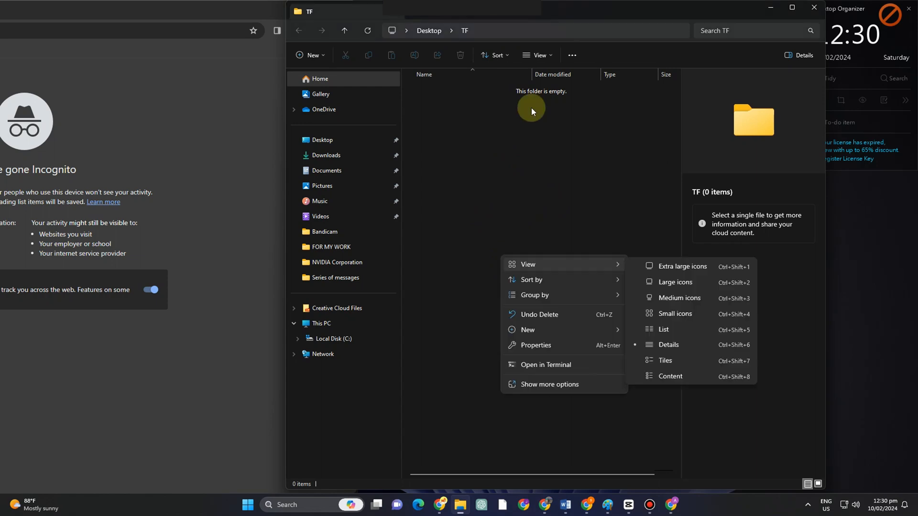
{"action": "mouse_move", "coordinate": [538, 364]}
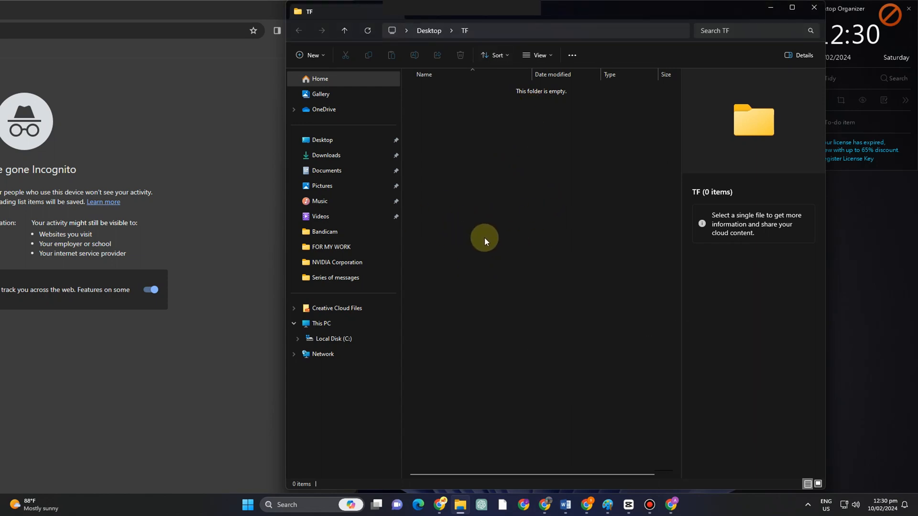
{"action": "mouse_move", "coordinate": [494, 240]}
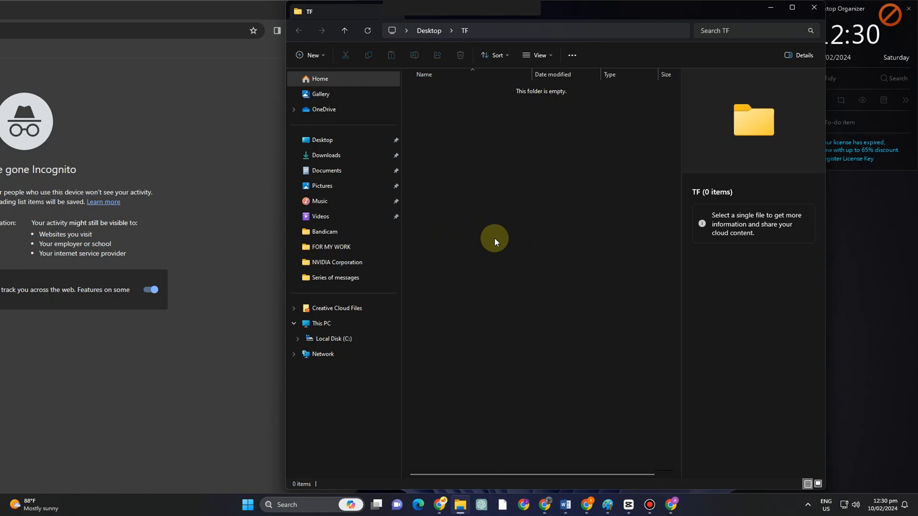
- Create the tfvenv virtual environment with python -m venv tfvenv and confirm its folder appears in TF
{"action": "type", "text": "python -m venv tfvenv"}
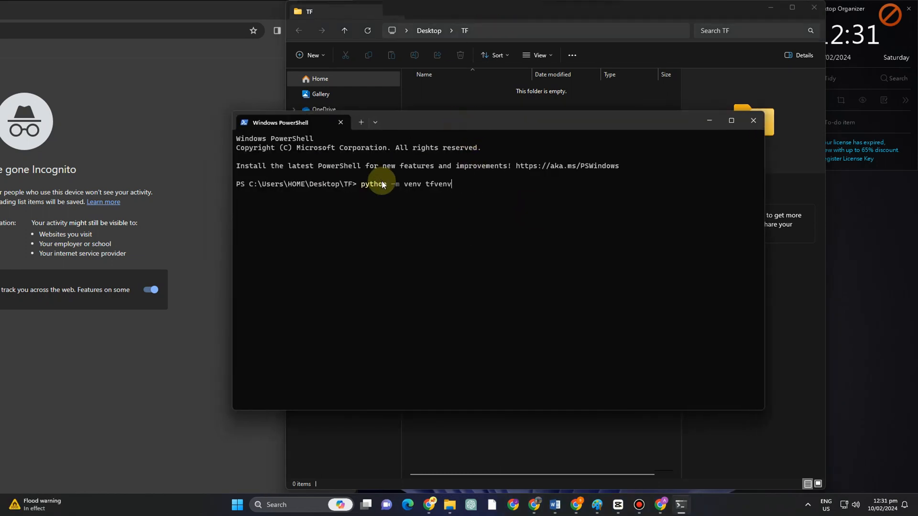
{"action": "mouse_move", "coordinate": [455, 186]}
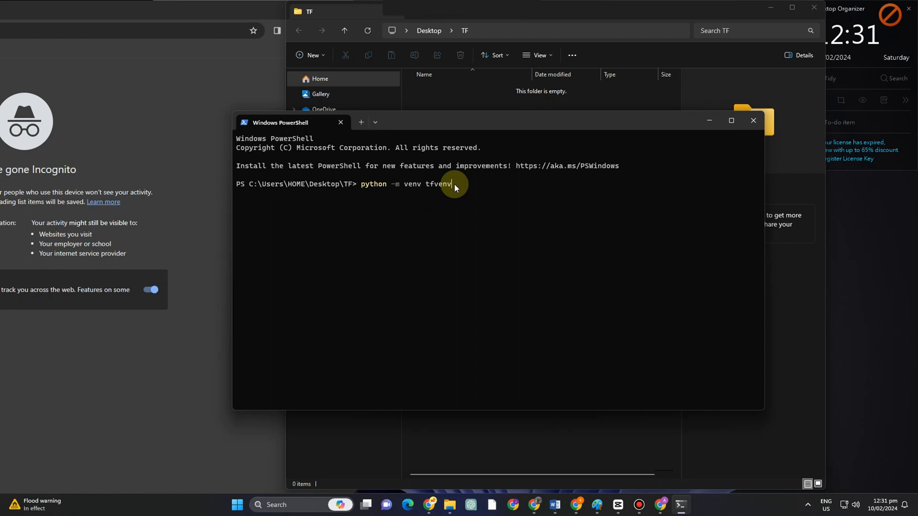
{"action": "key", "text": "Enter"}
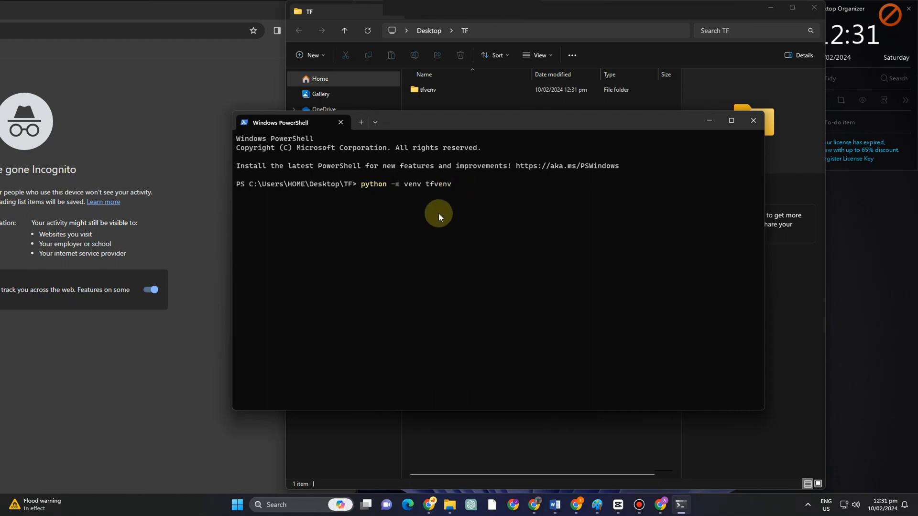
{"action": "mouse_move", "coordinate": [405, 223]}
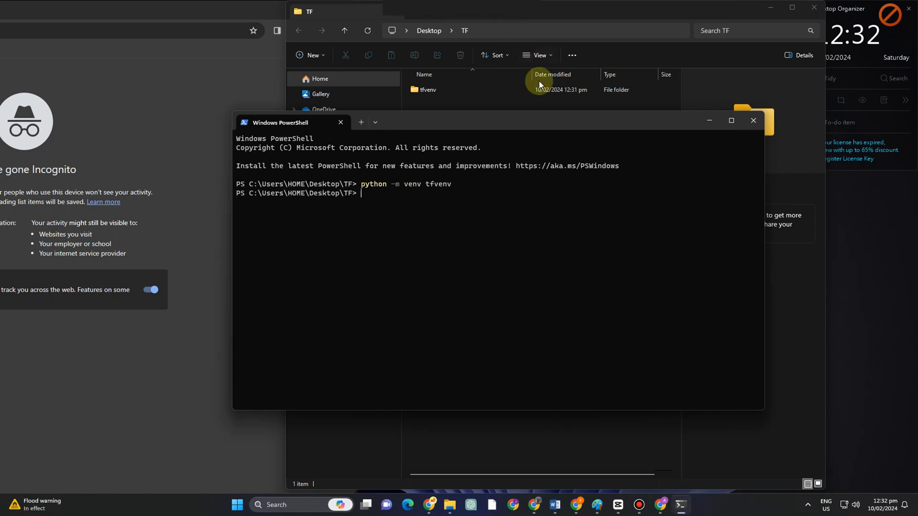
{"action": "left_click", "coordinate": [427, 89]}
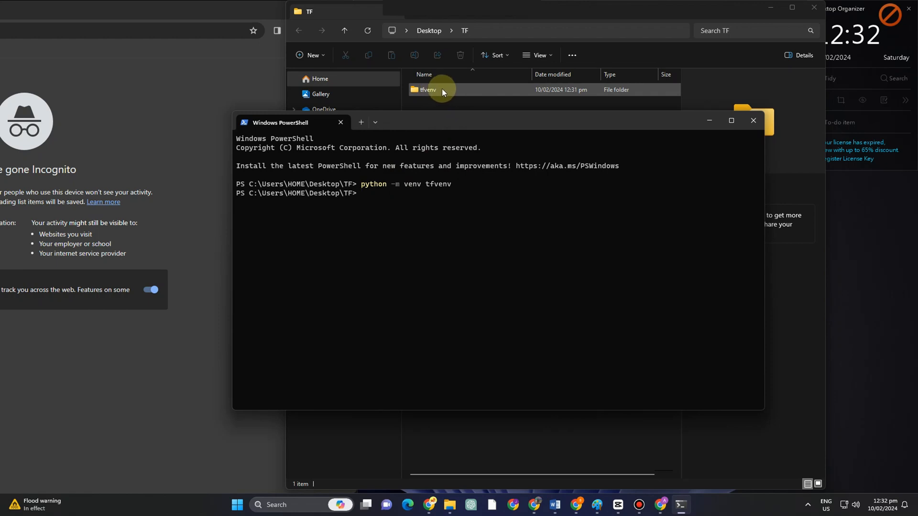
- Enter the activation command .\tfvenv\Scripts\activate at the PowerShell prompt
{"action": "type", "text": ".\\tfvenv\\Scripts\\activate"}
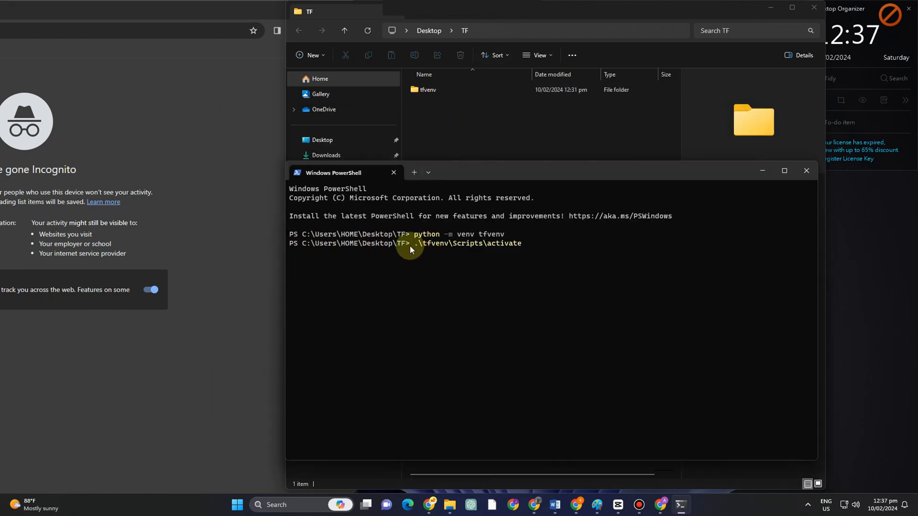
{"action": "mouse_move", "coordinate": [474, 252]}
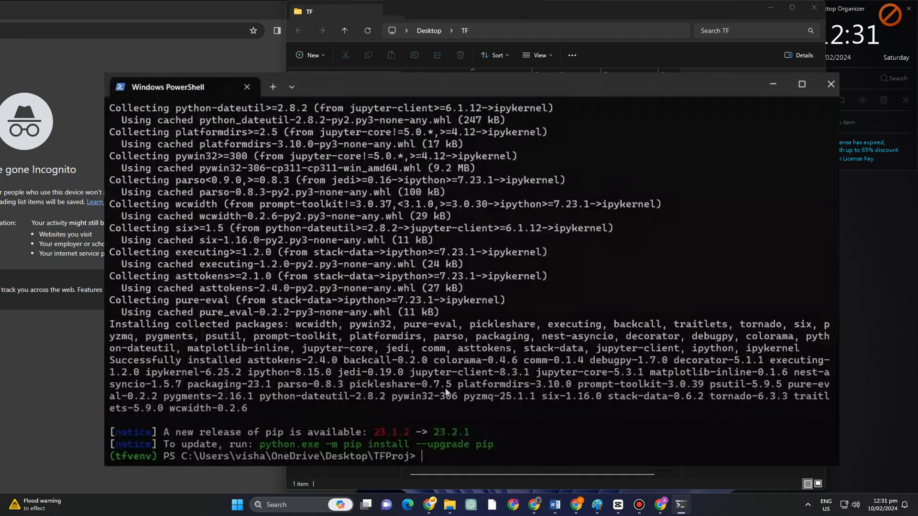
- Install TensorFlow into tfvenv with pip install tensorflow
{"action": "type", "text": "pip install tensorflow"}
{"action": "type", "text": "python -m ipykernel install --user --name=tfkernel"}
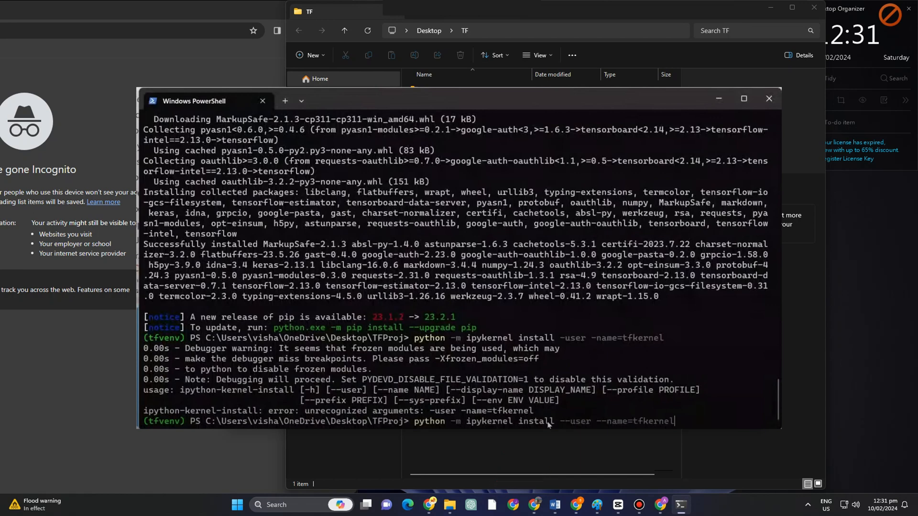
{"action": "left_click", "coordinate": [768, 114]}
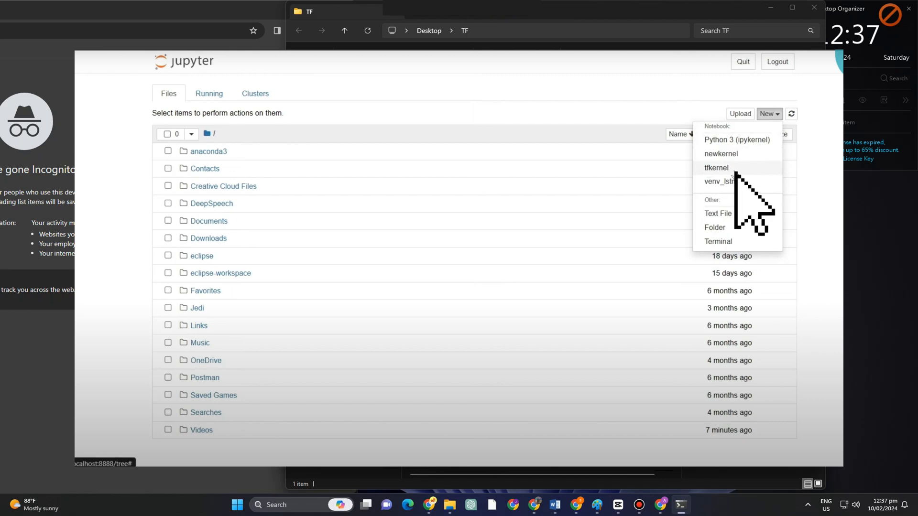
- Start a new Jupyter notebook running on the tfkernel kernel
{"action": "left_click", "coordinate": [716, 168]}
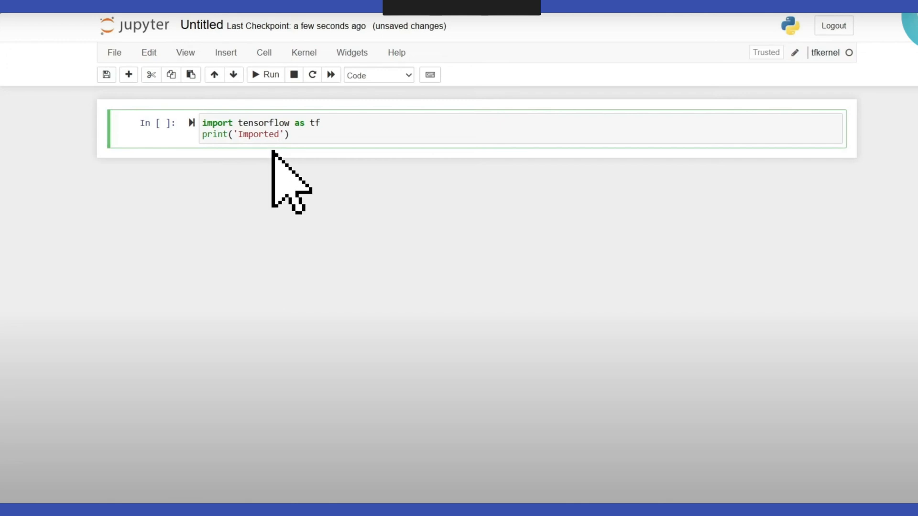
{"action": "mouse_move", "coordinate": [286, 187]}
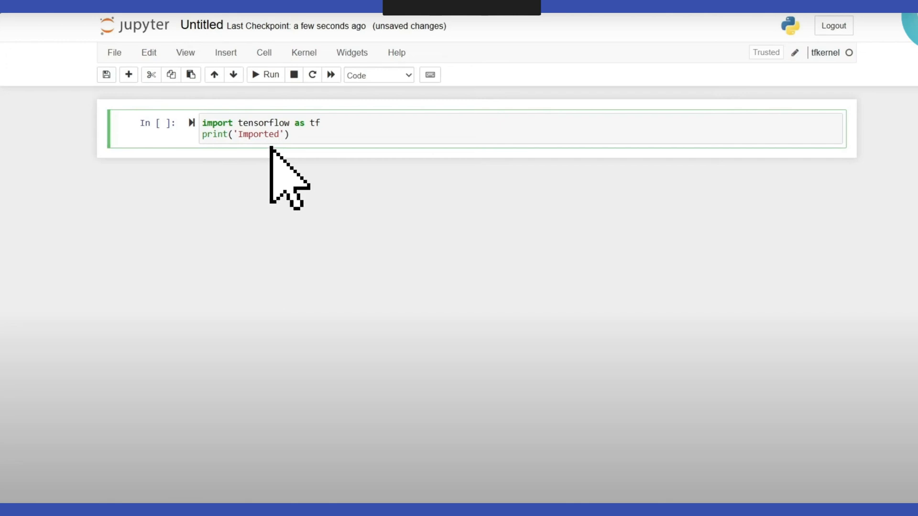
{"action": "mouse_move", "coordinate": [286, 176]}
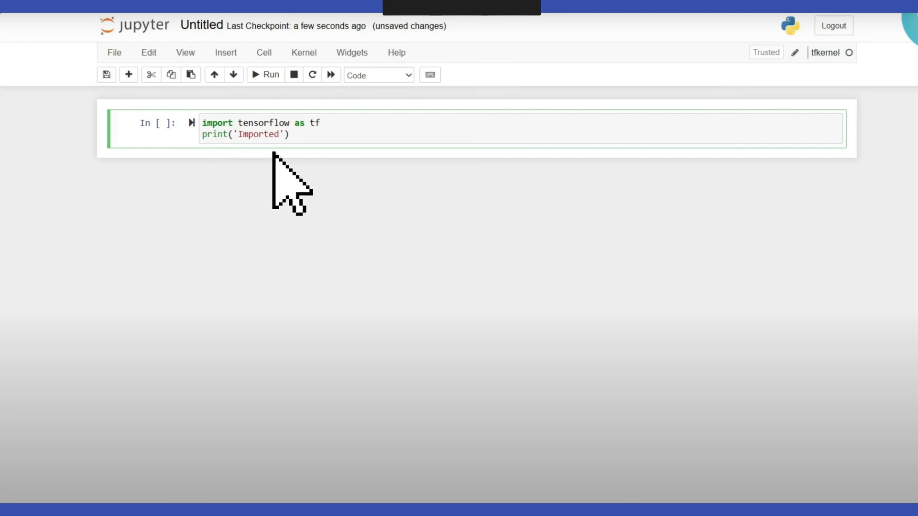